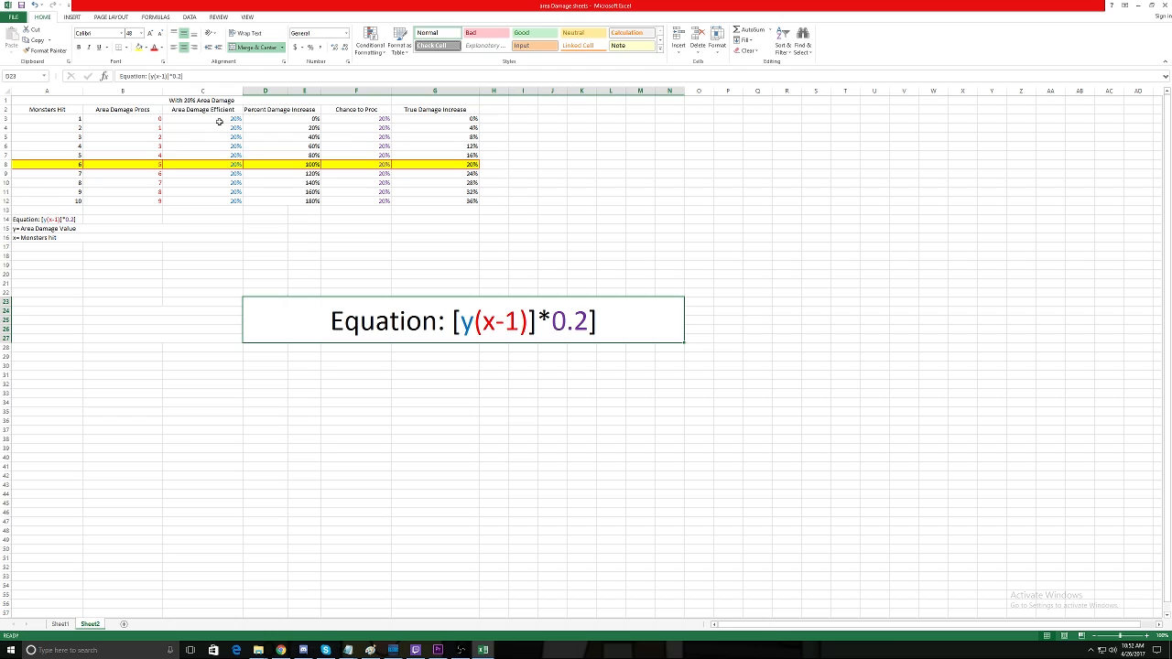
Step: Review Sheet2's Area Damage Procs, Chance to Proc and True Damage Increase formulas, then show Sheet1
left_click(209, 91)
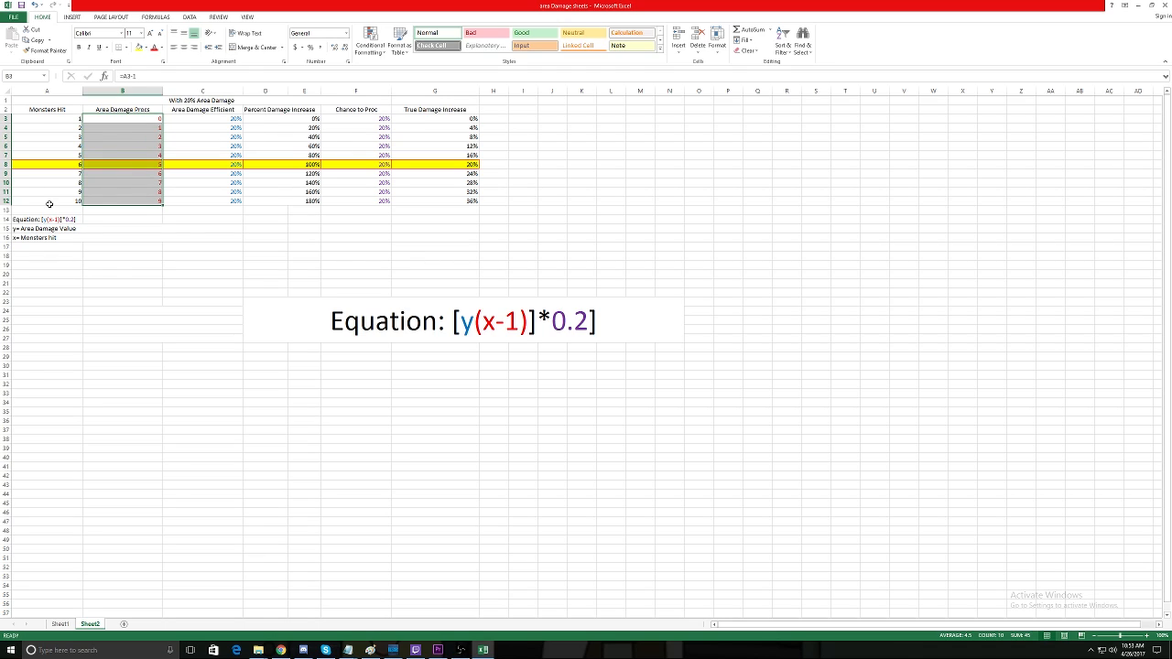
left_click(47, 201)
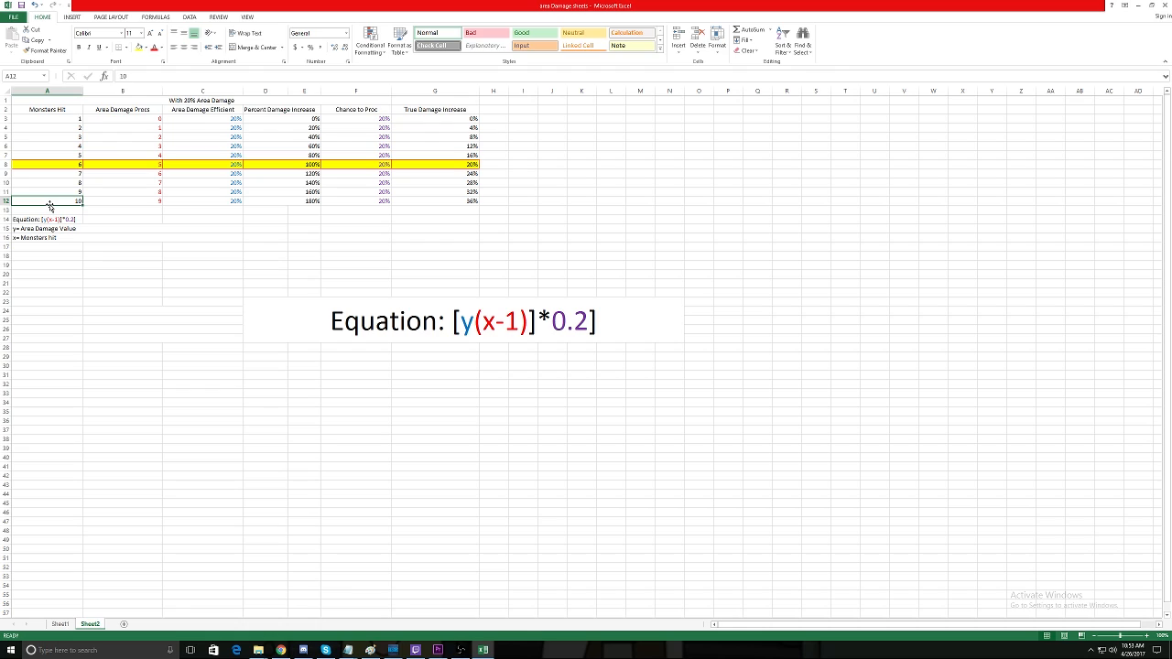
left_click(124, 202)
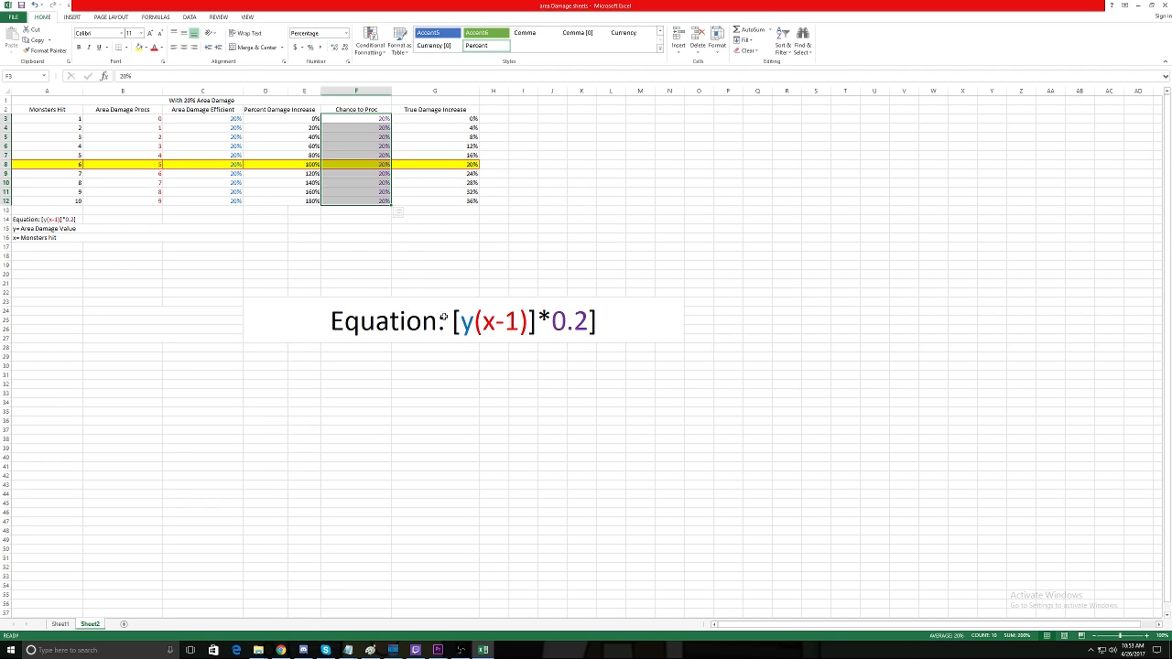
left_click(203, 119)
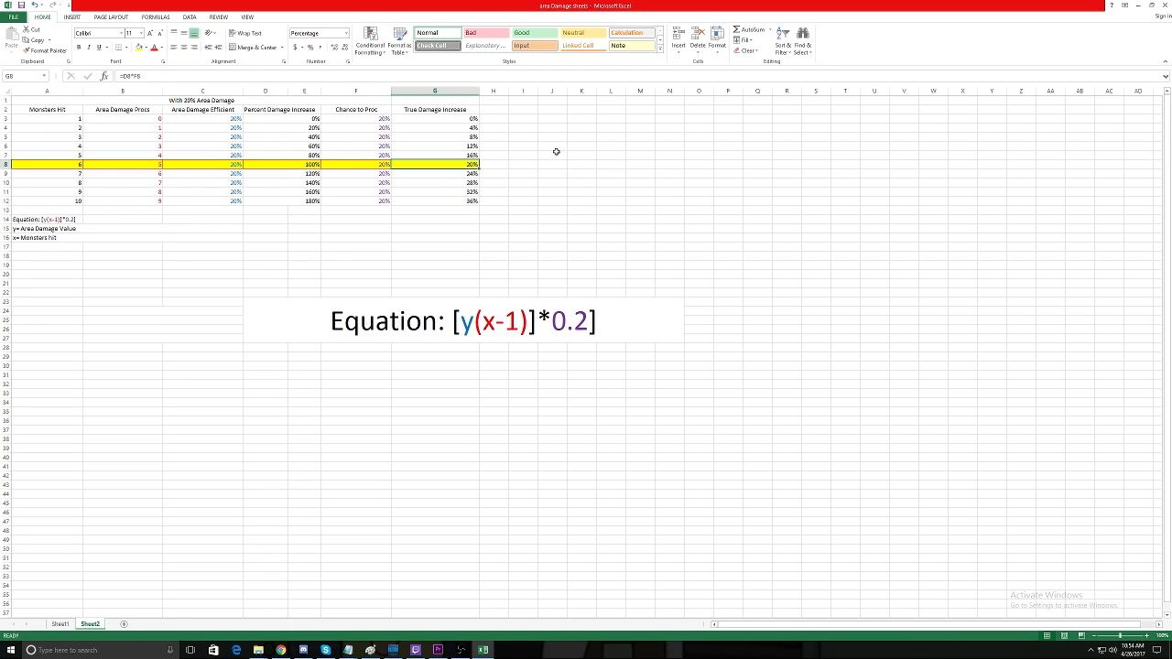
mouse_move(494, 170)
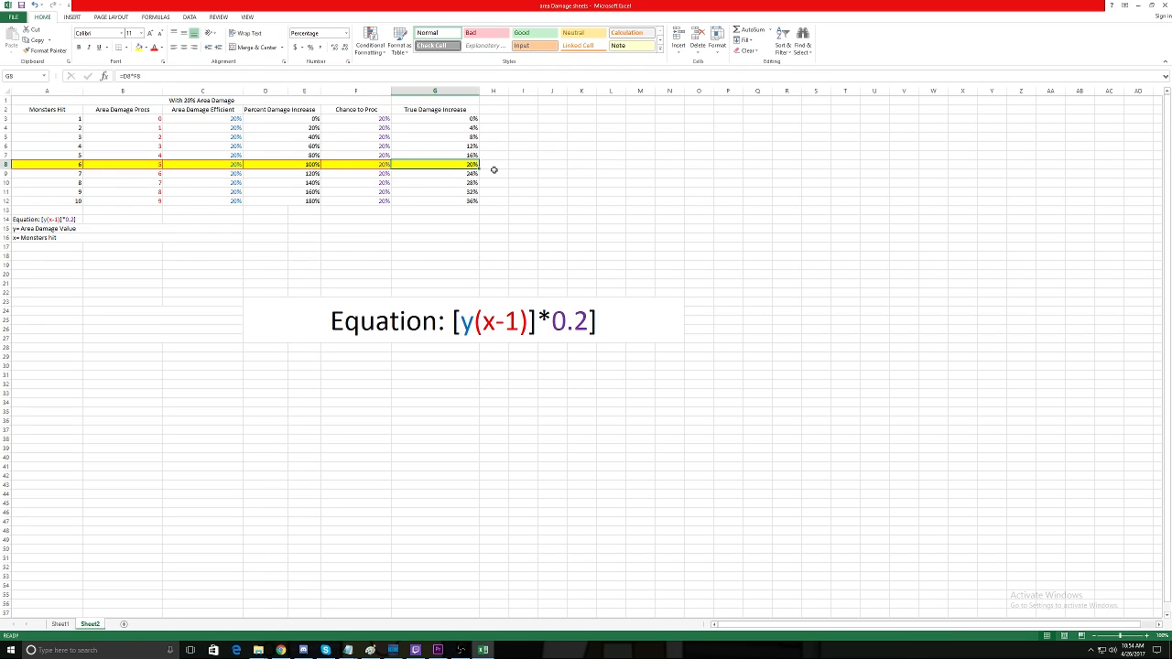
mouse_move(65, 180)
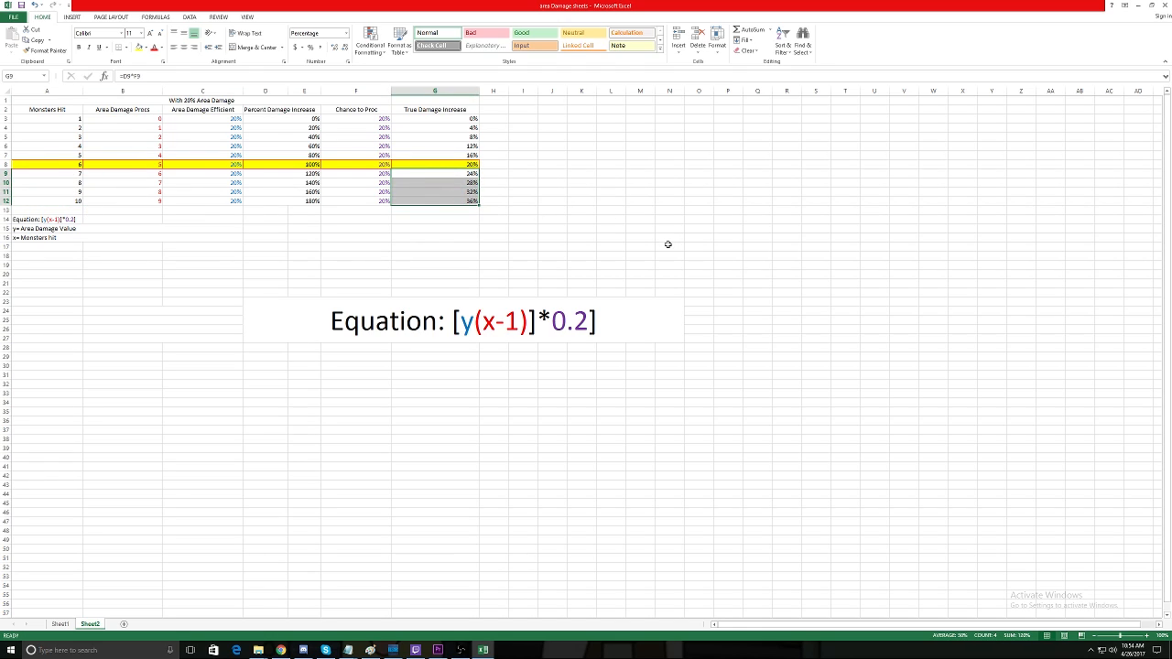
mouse_move(662, 244)
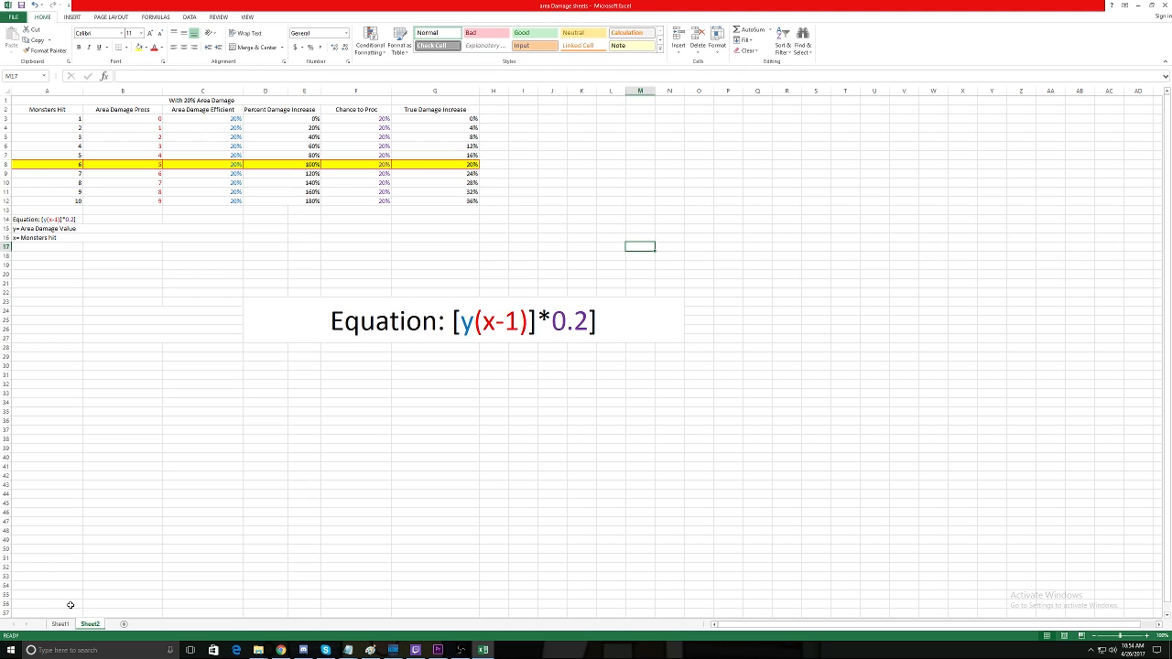
left_click(60, 623)
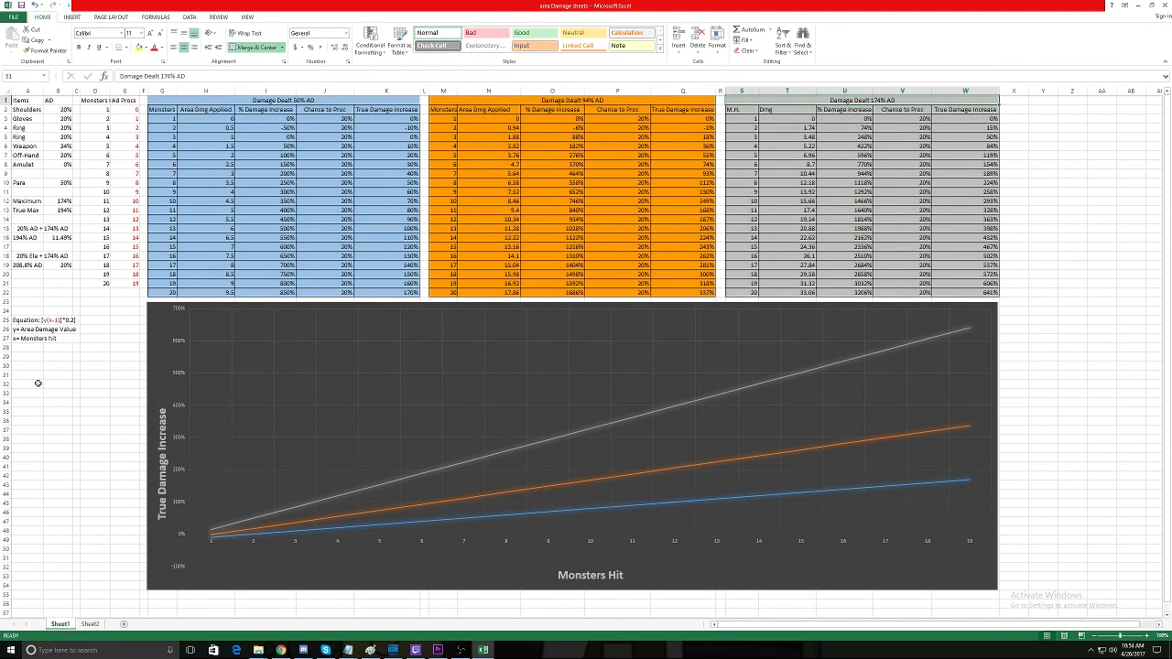
mouse_move(440, 356)
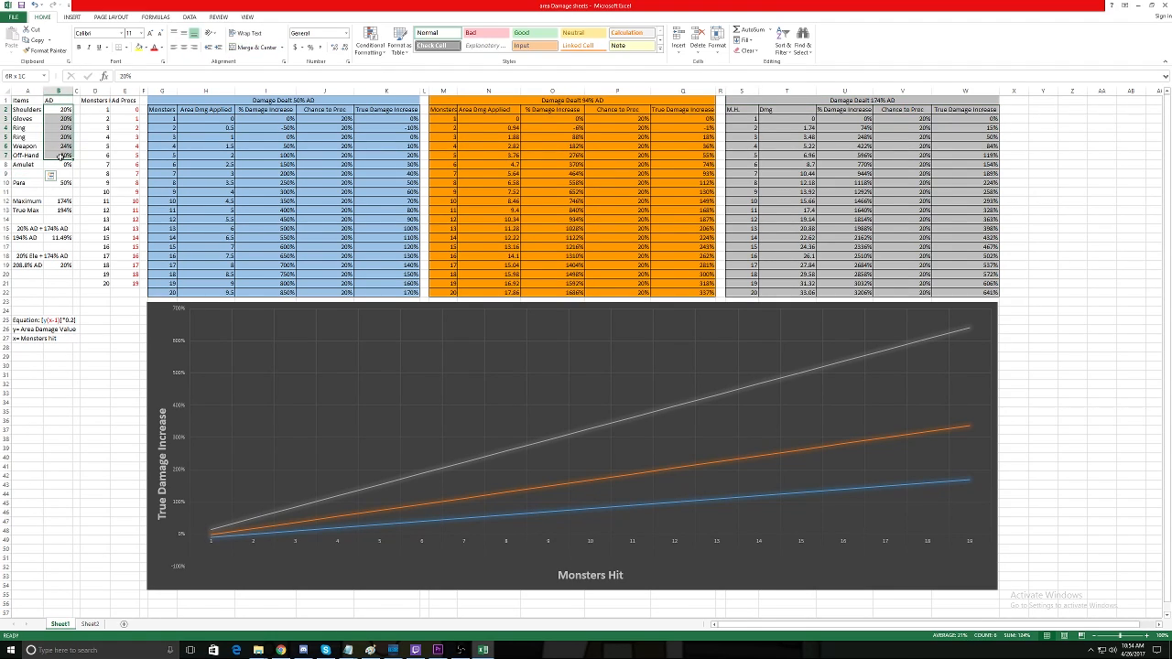
left_click(20, 193)
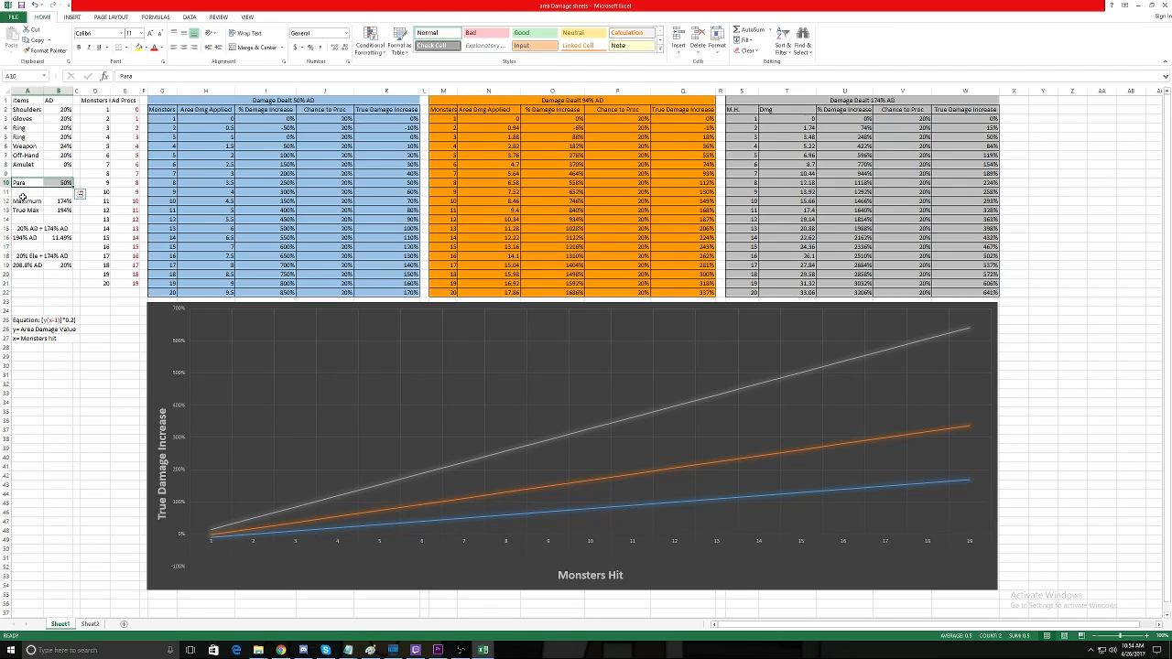
left_click(27, 200)
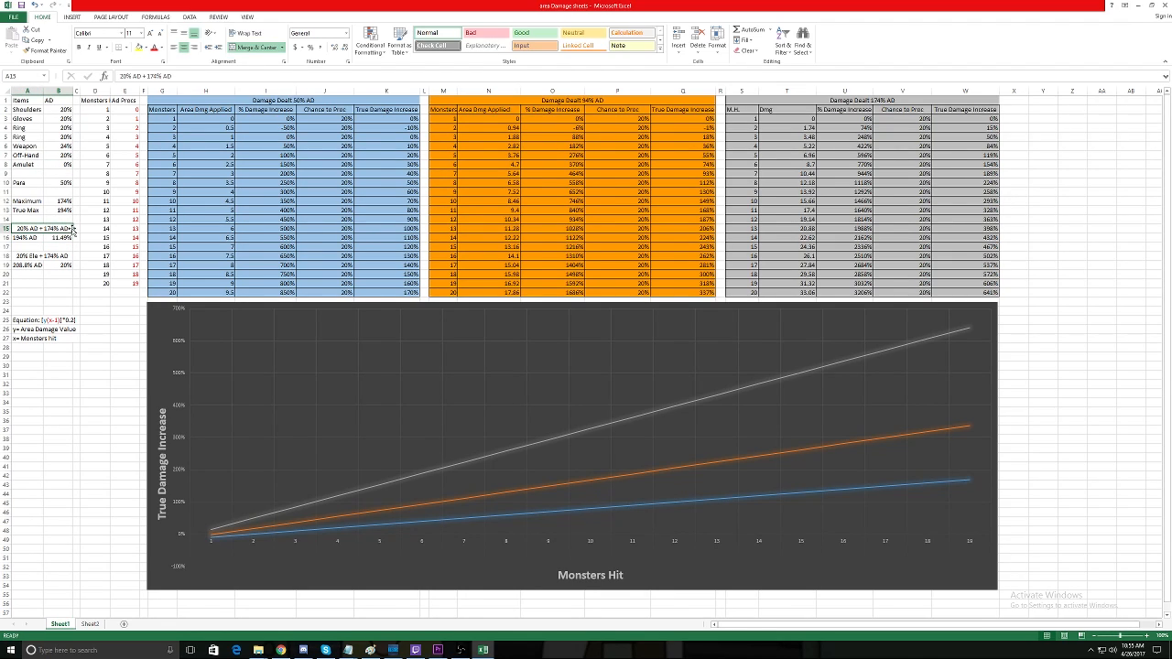
left_click(27, 237)
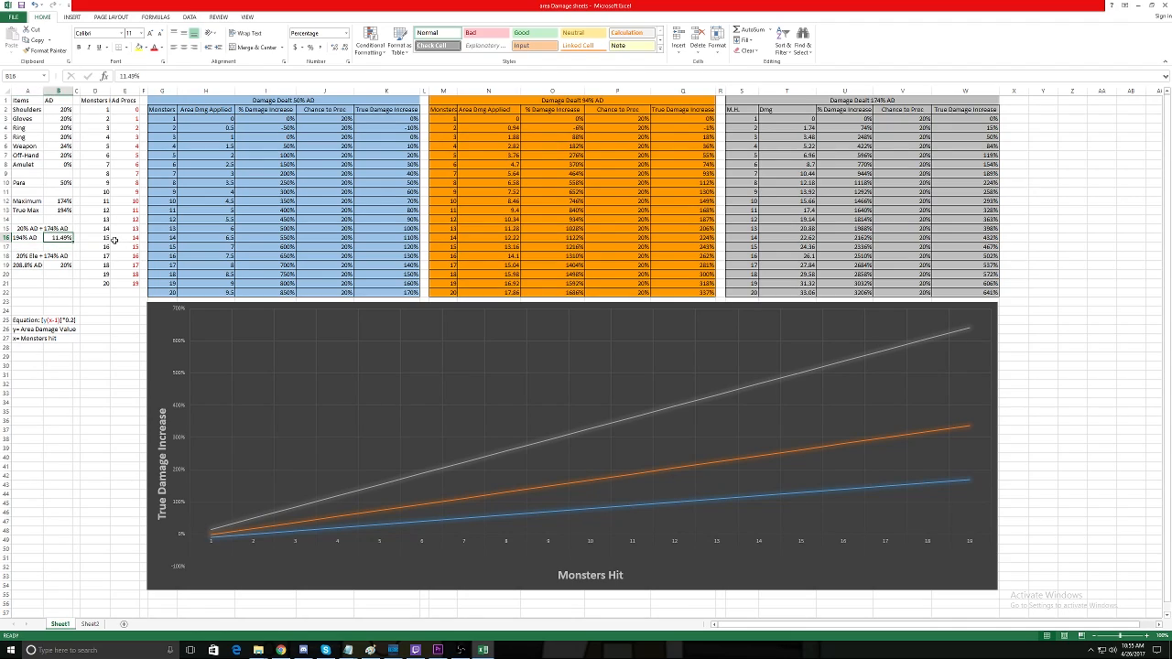
mouse_move(86, 251)
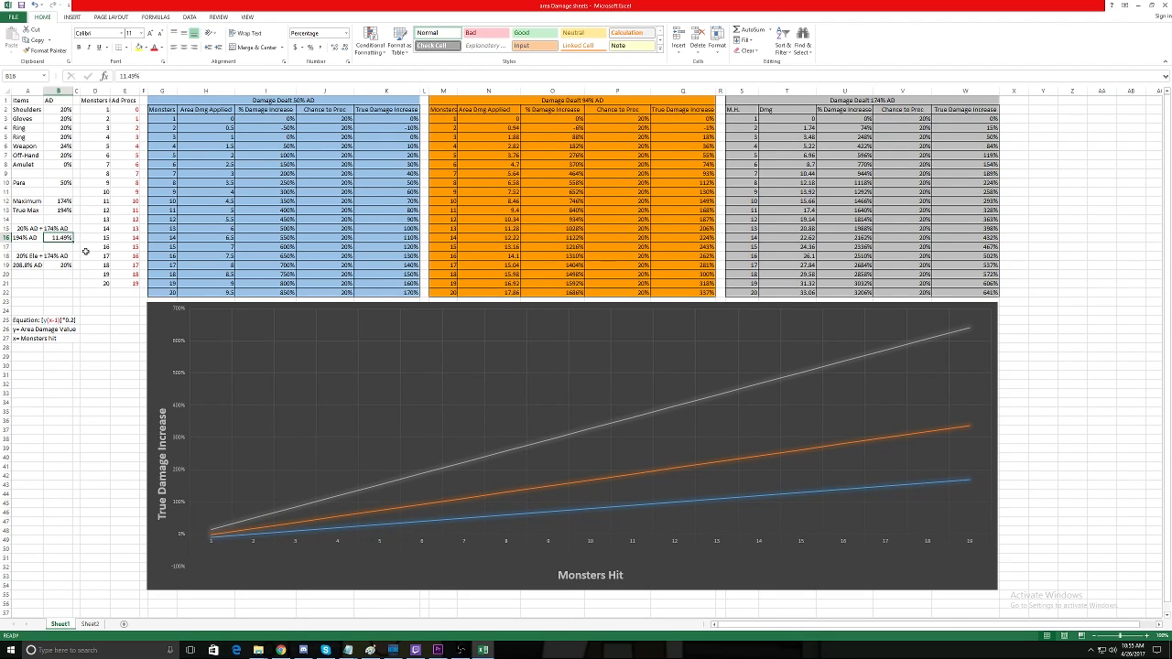
left_click(36, 255)
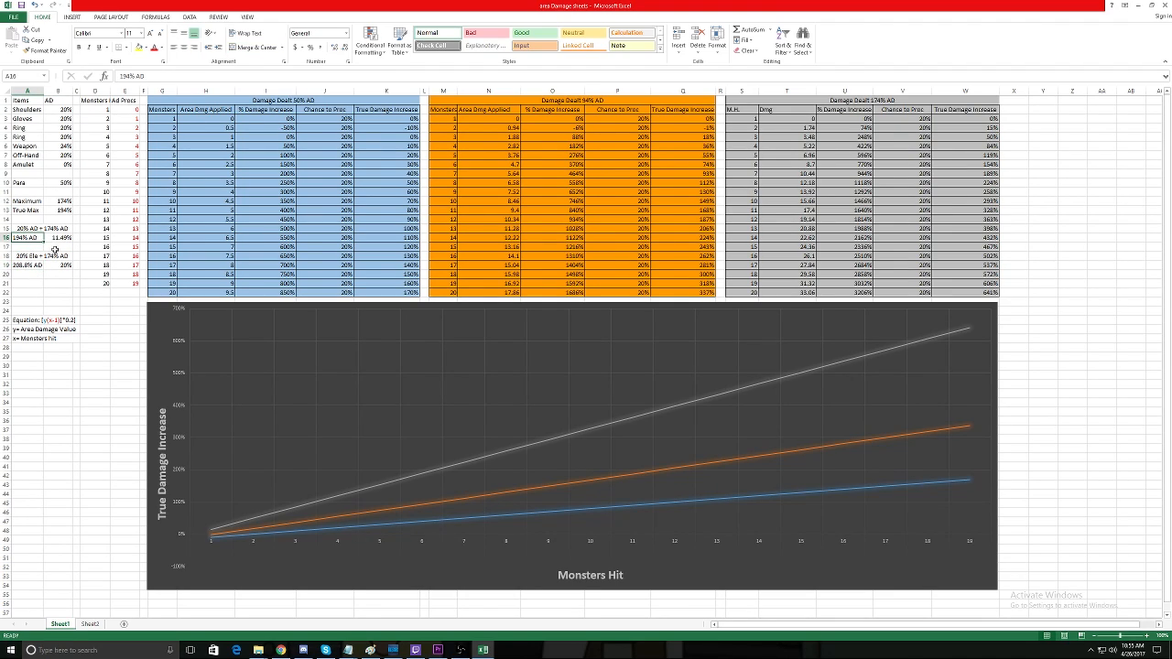
left_click(64, 265)
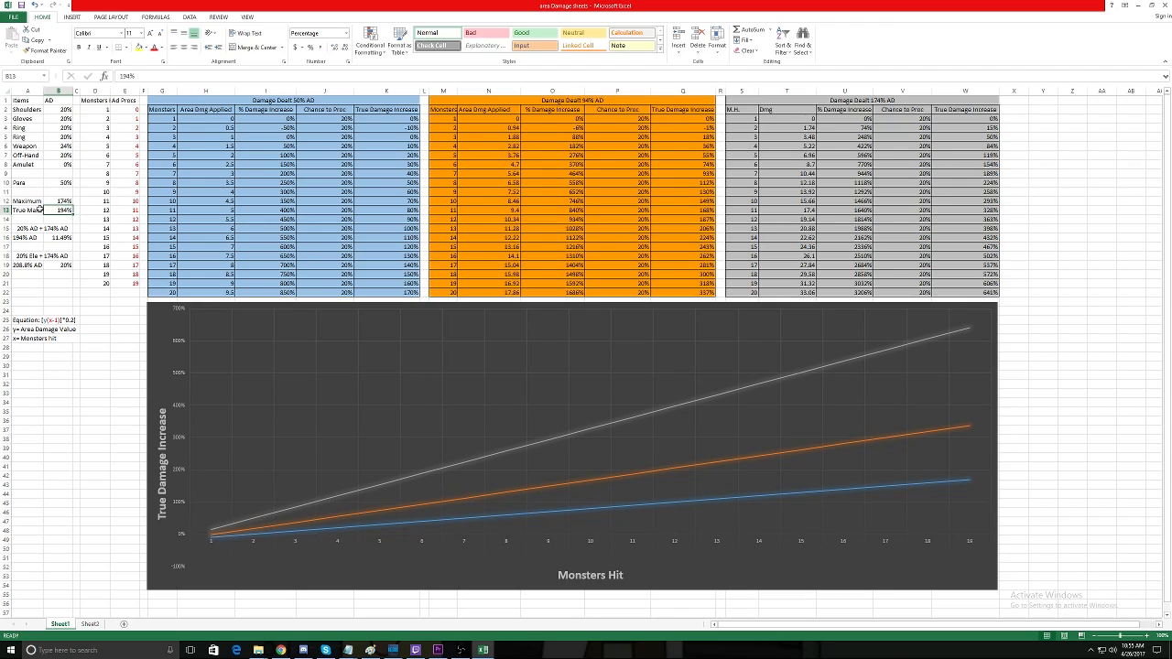
left_click(61, 201)
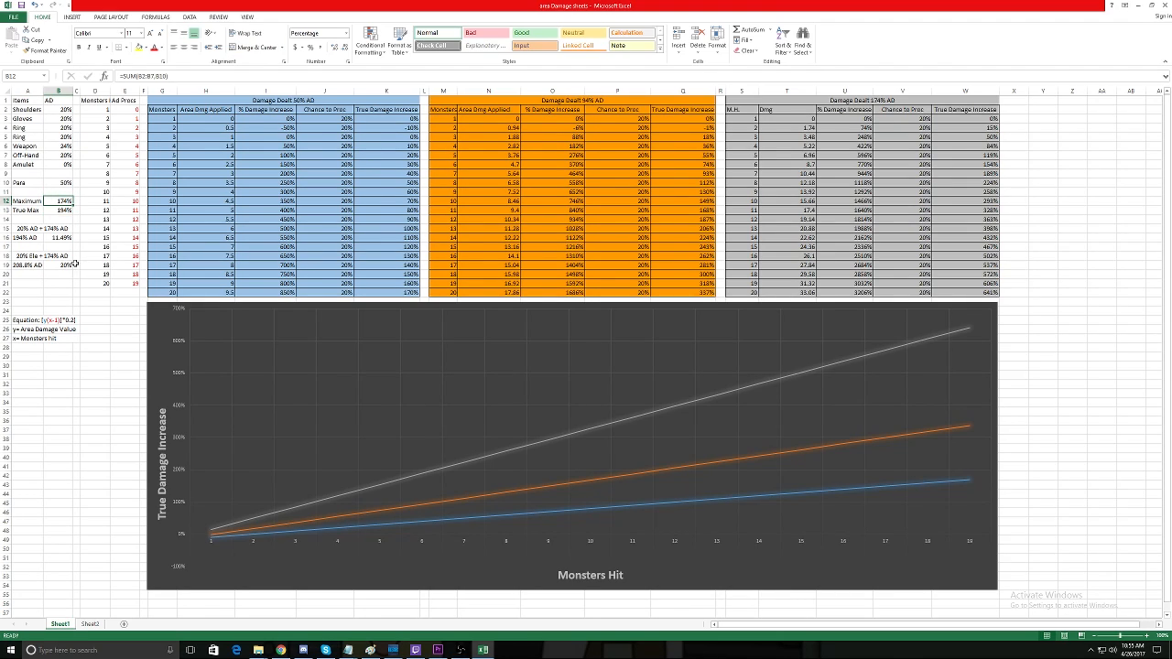
left_click(36, 254)
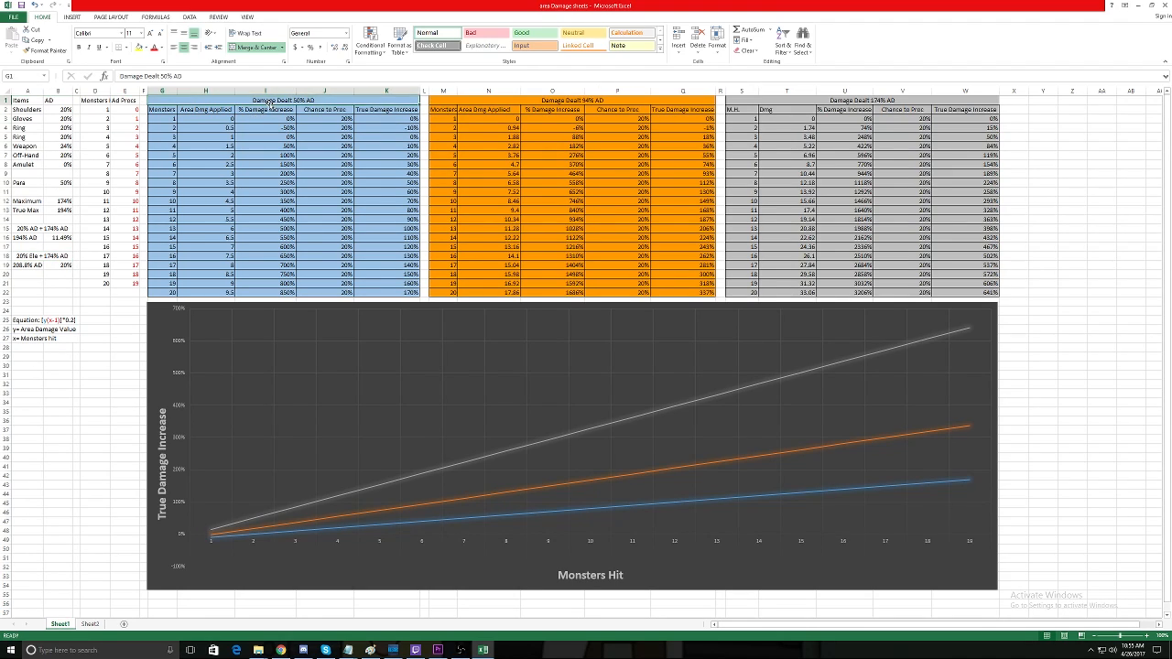
left_click(41, 174)
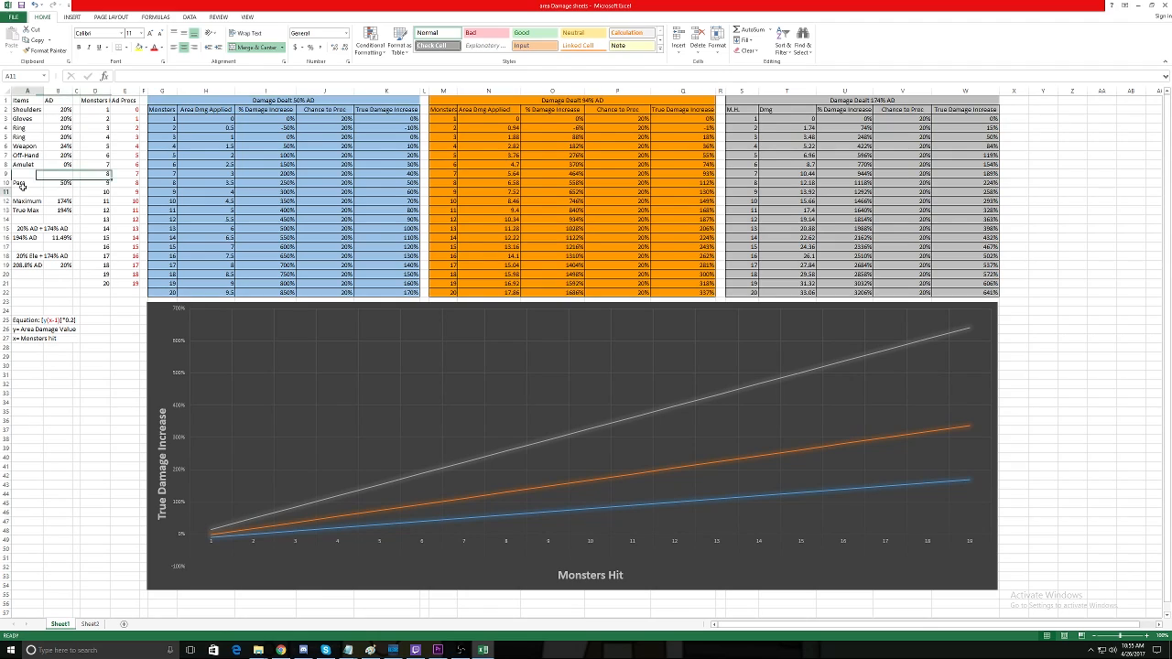
left_click(66, 182)
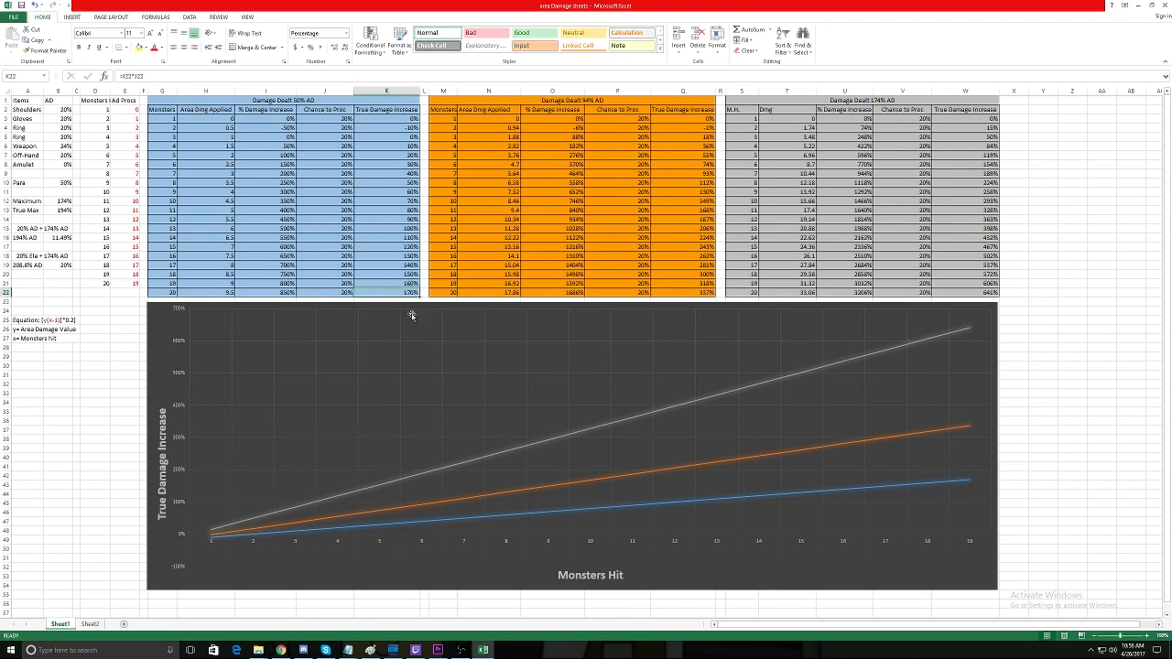
mouse_move(419, 325)
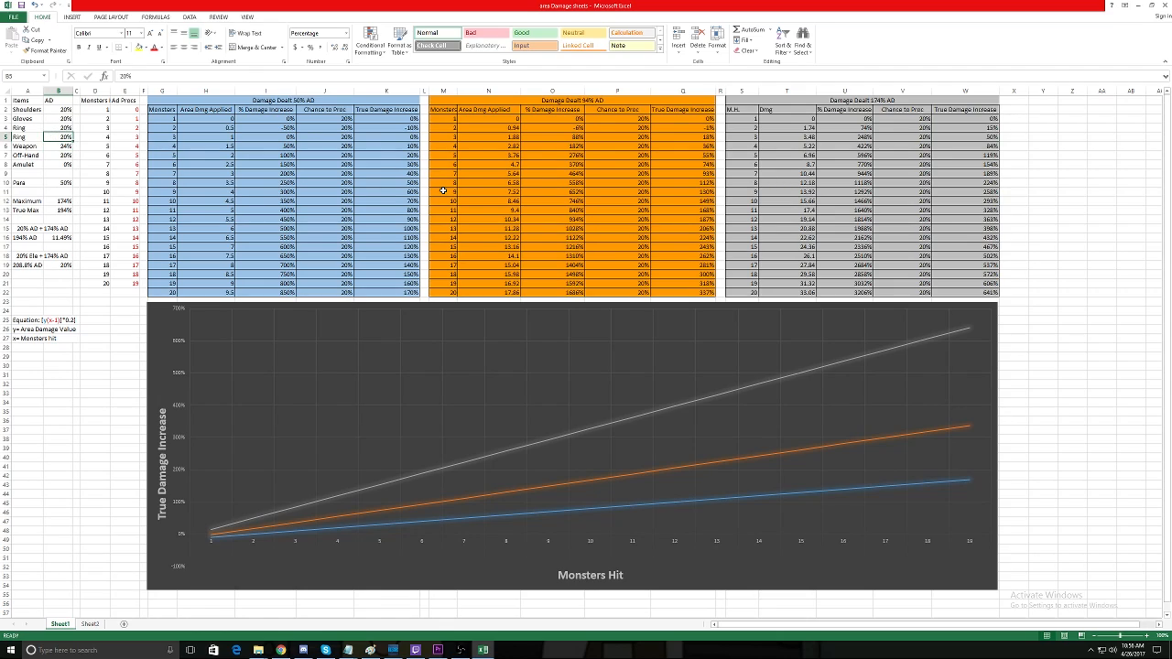
left_click(441, 293)
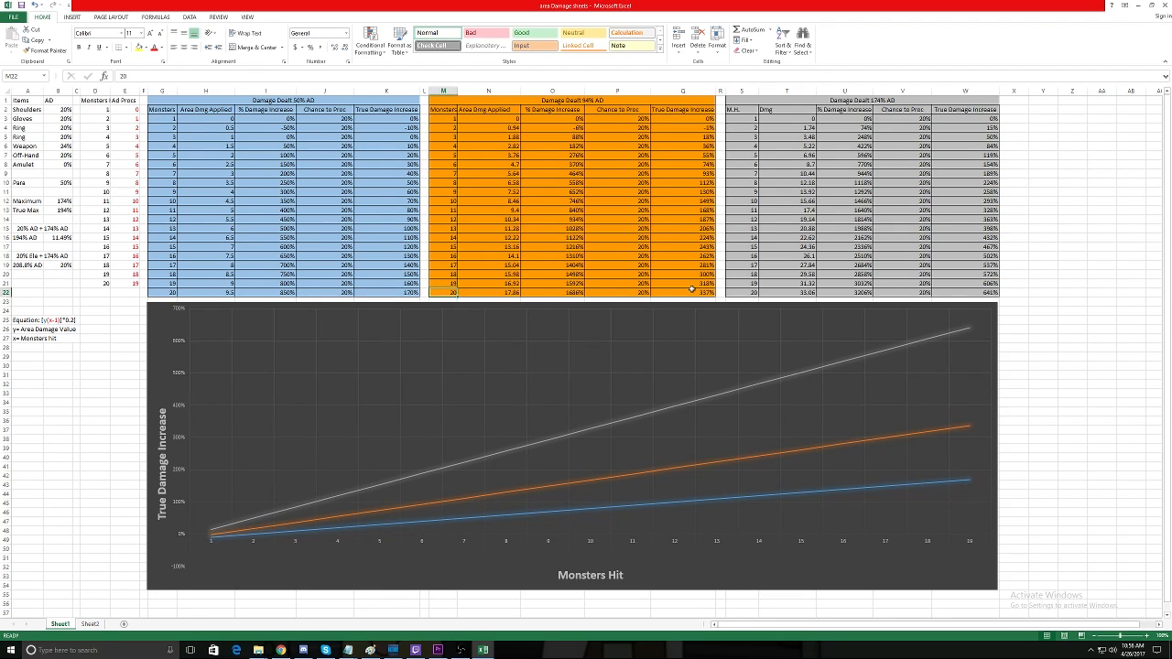
left_click(689, 293)
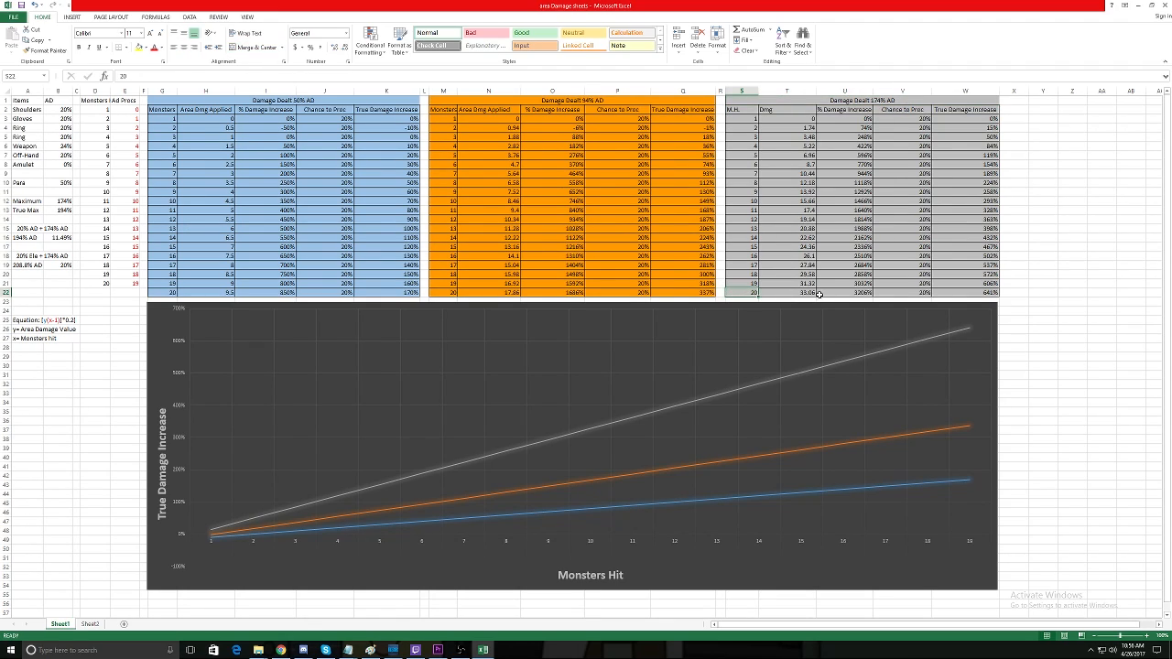
left_click(967, 293)
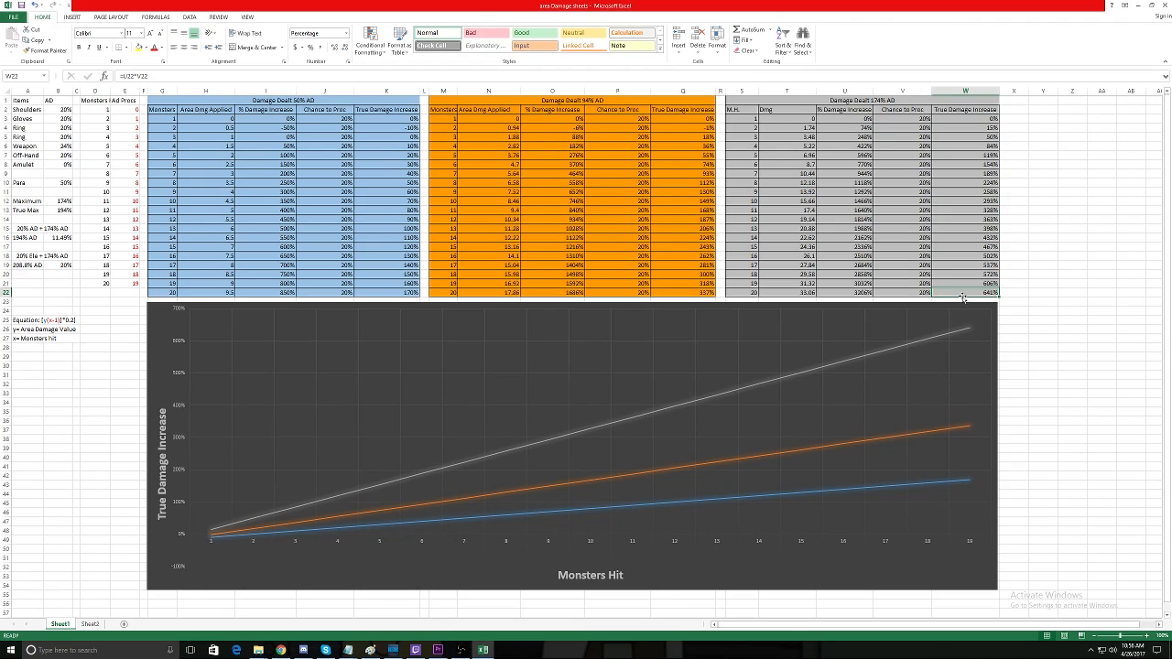
mouse_move(1020, 286)
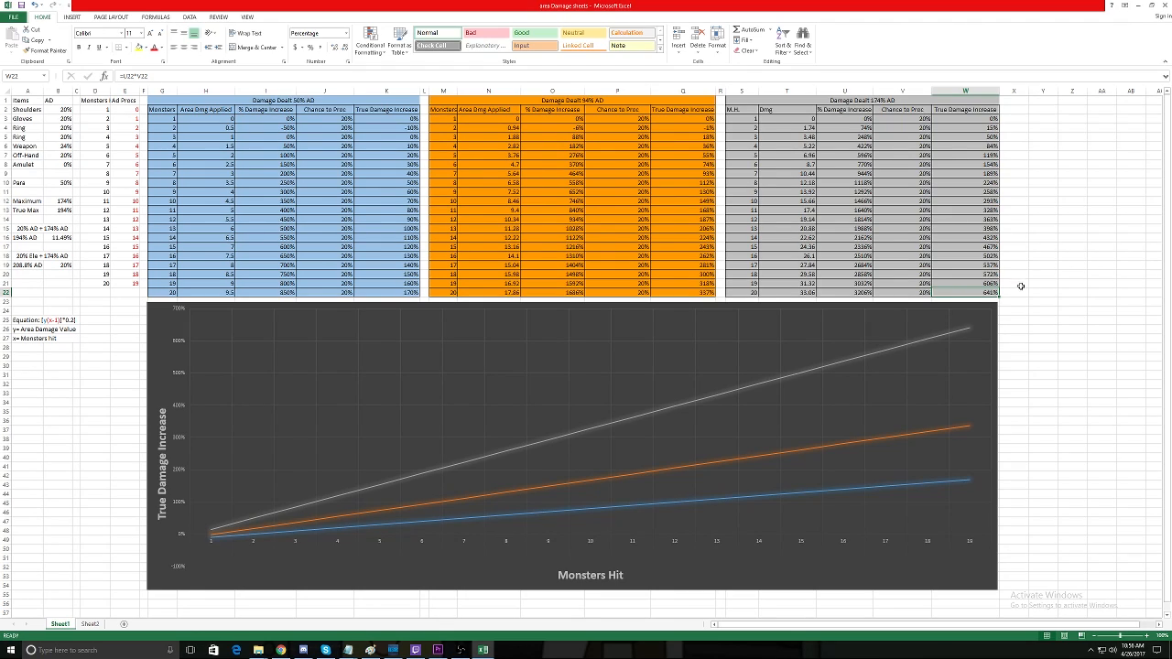
mouse_move(1053, 302)
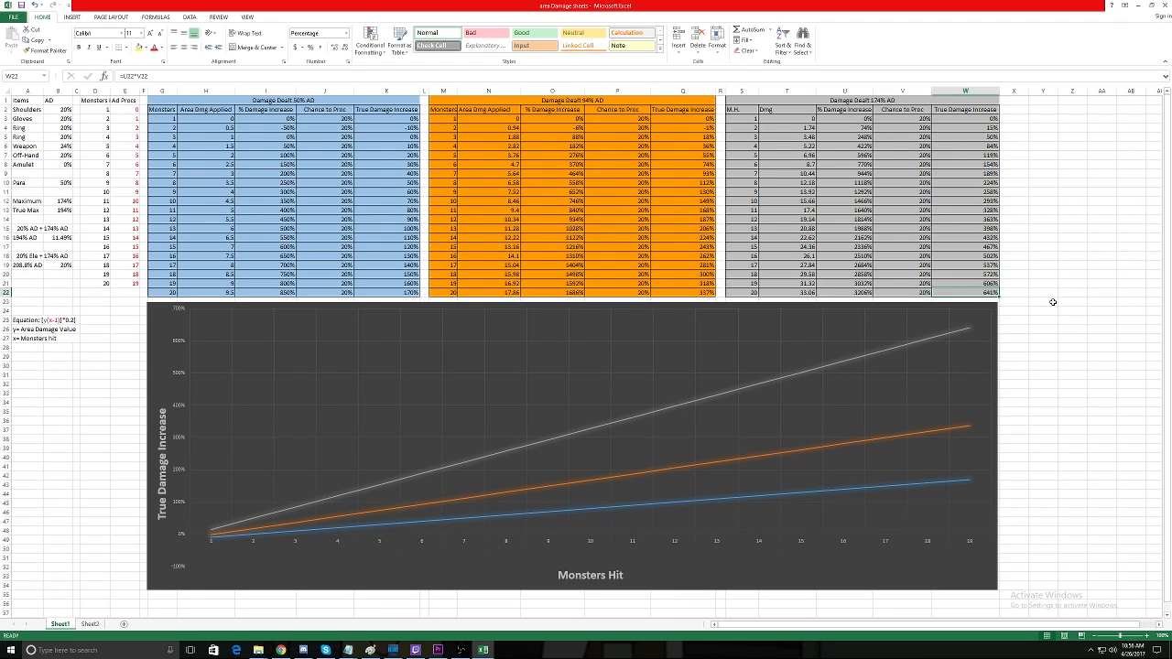
mouse_move(1038, 302)
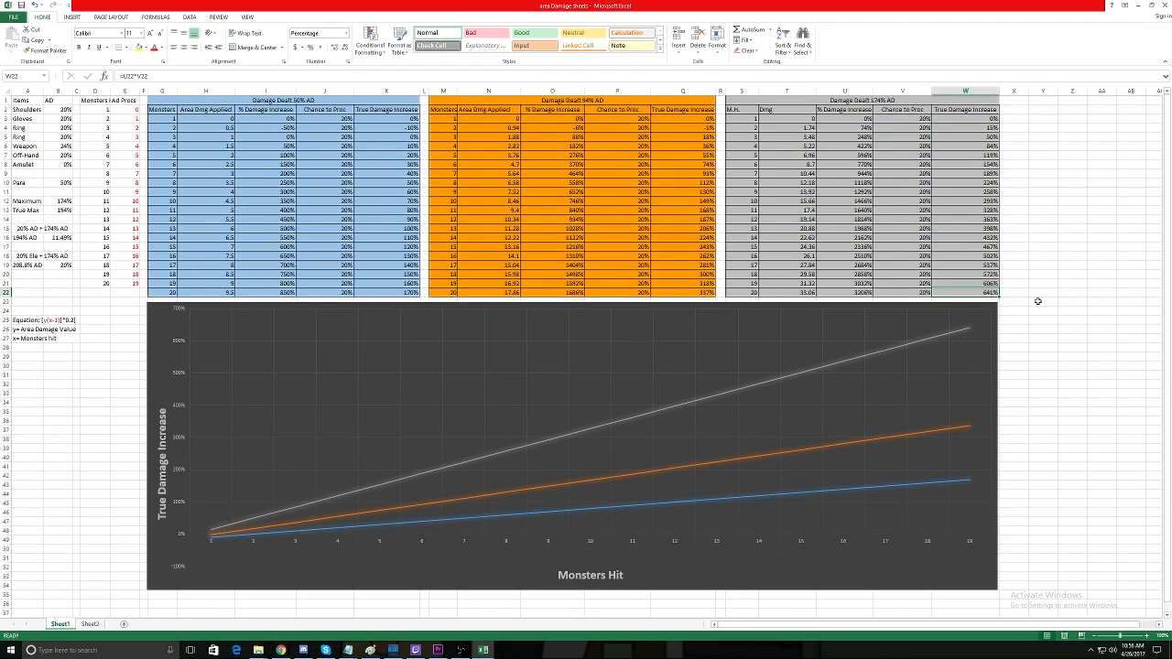
mouse_move(1022, 299)
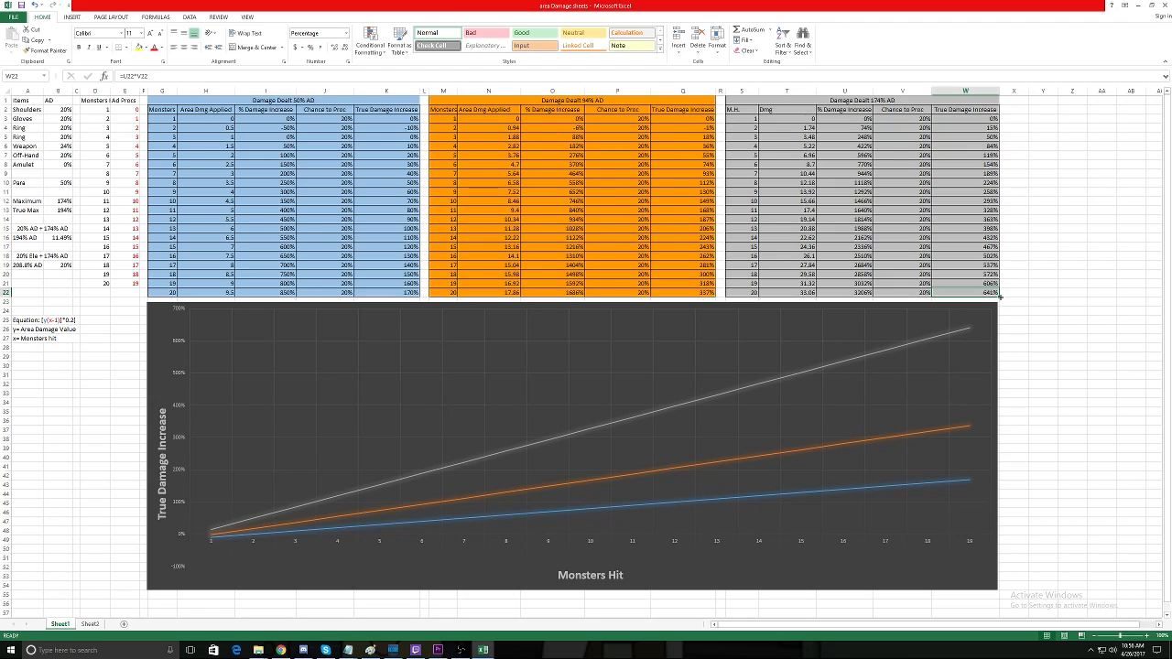
mouse_move(992, 299)
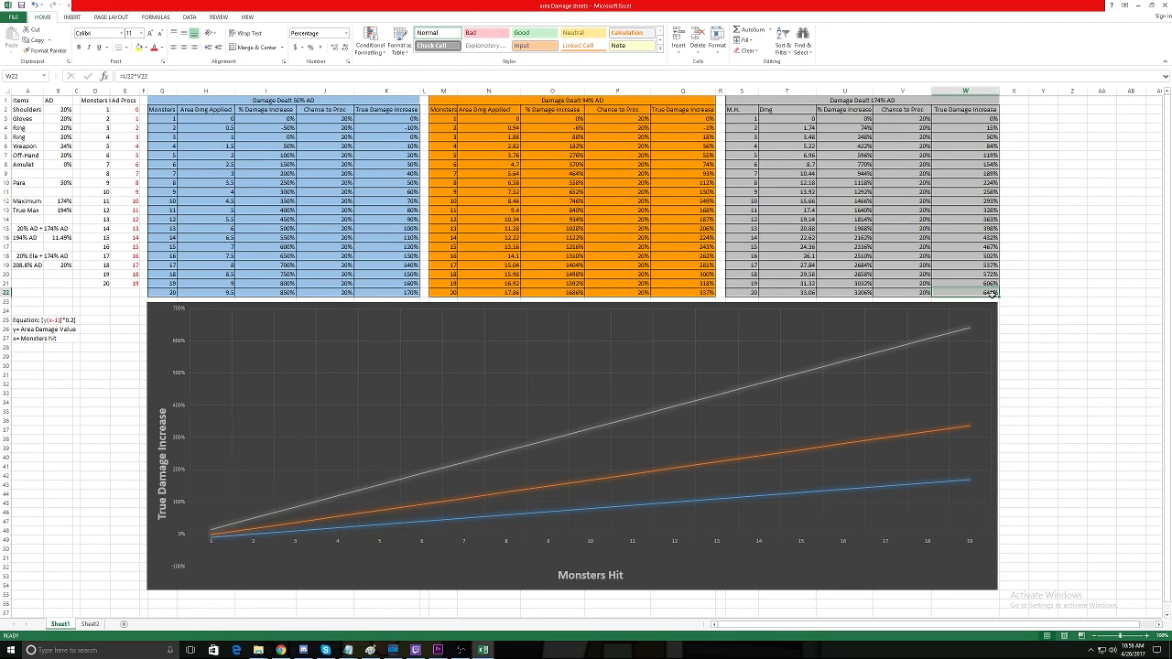
mouse_move(784, 305)
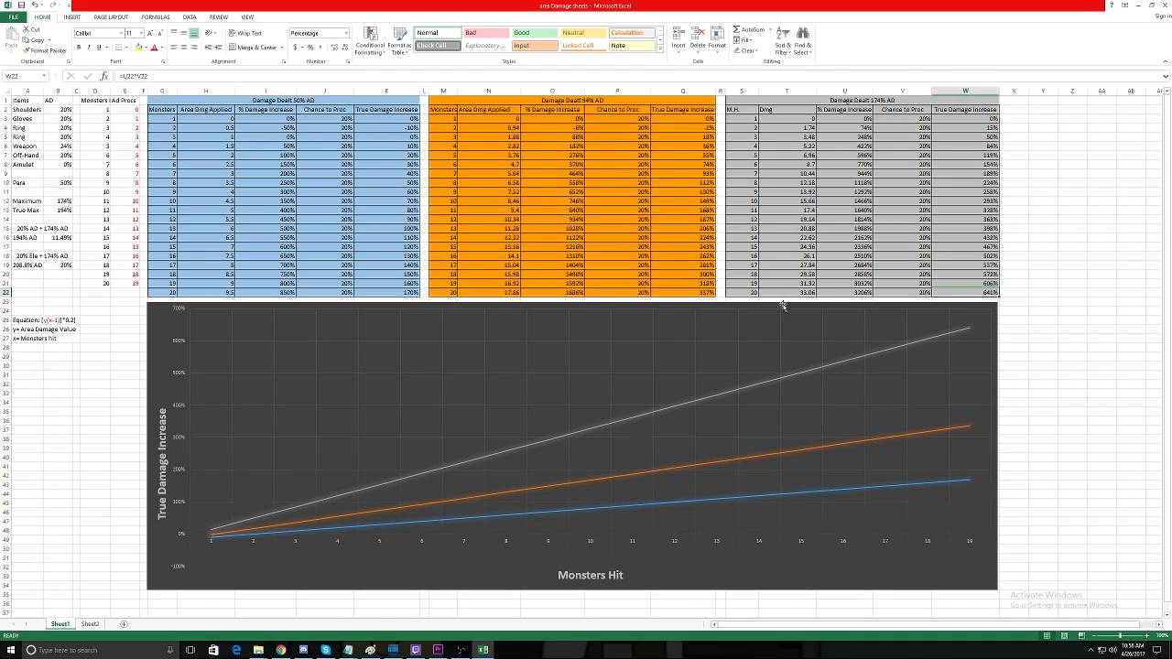
mouse_move(1020, 315)
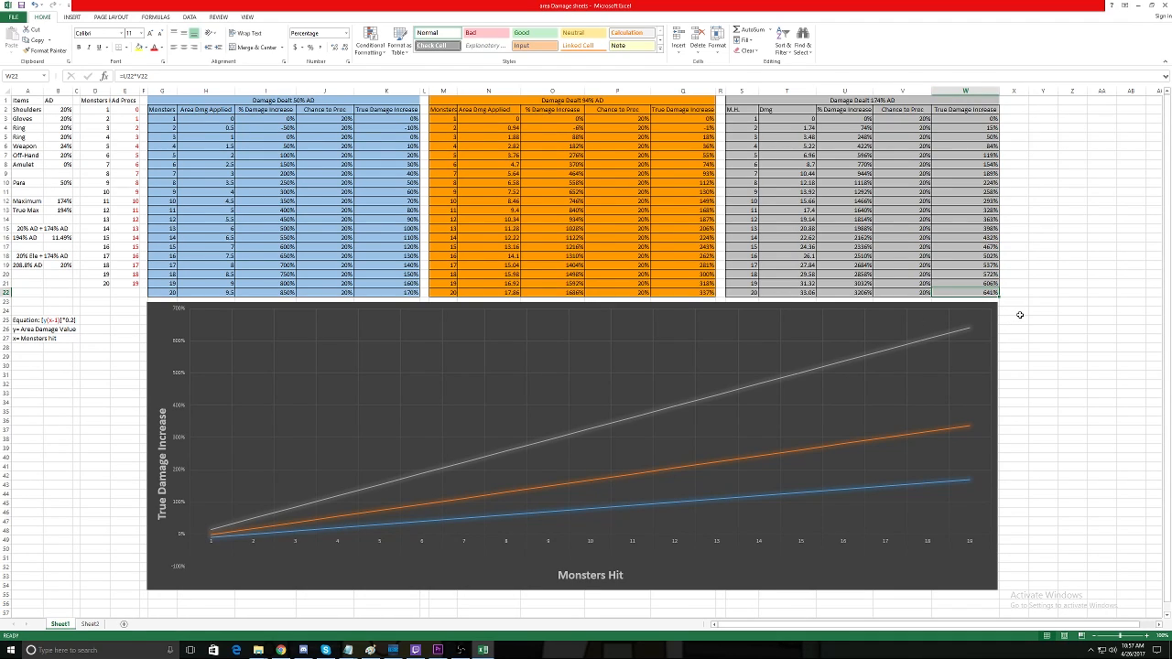
mouse_move(1004, 306)
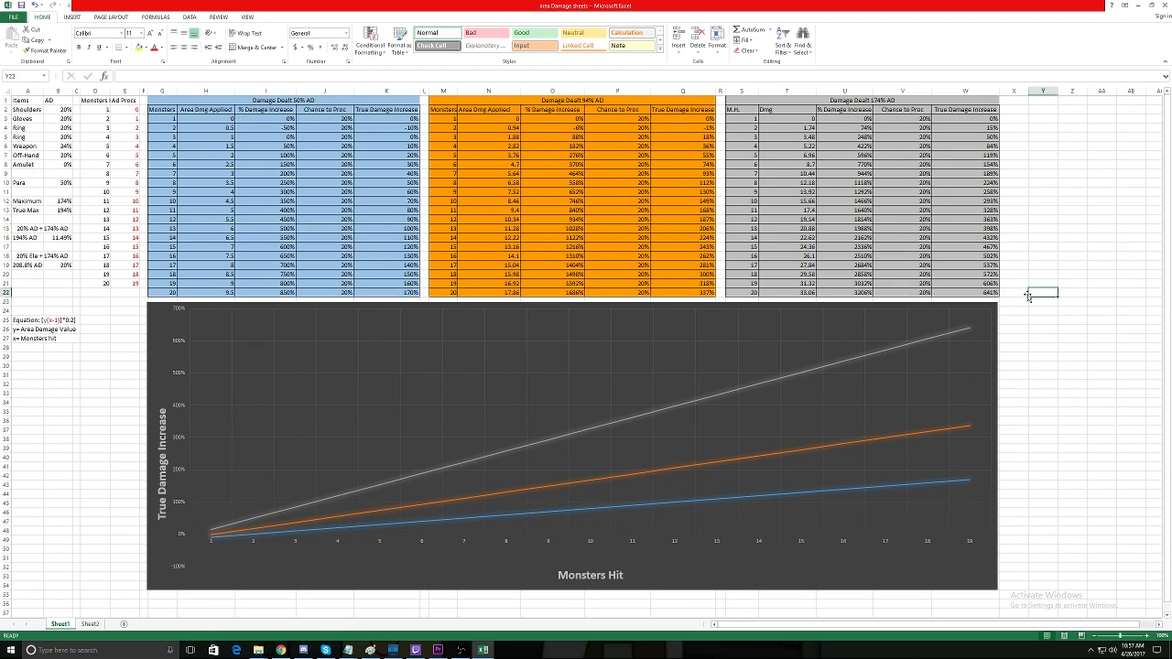
left_click(1012, 292)
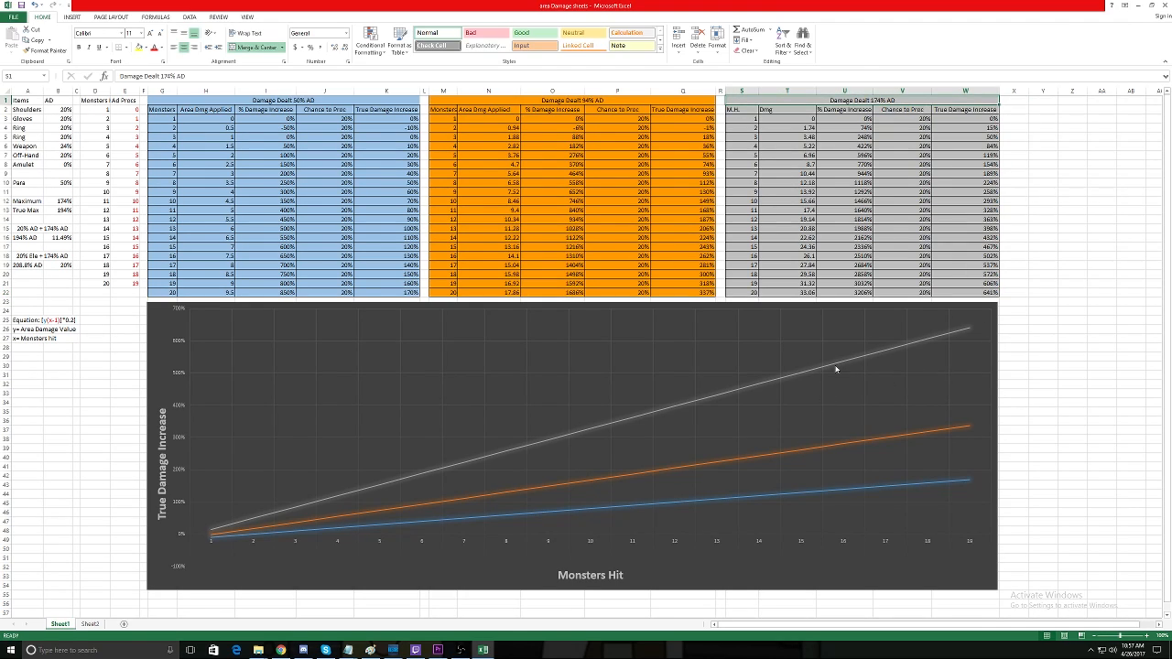
mouse_move(743, 246)
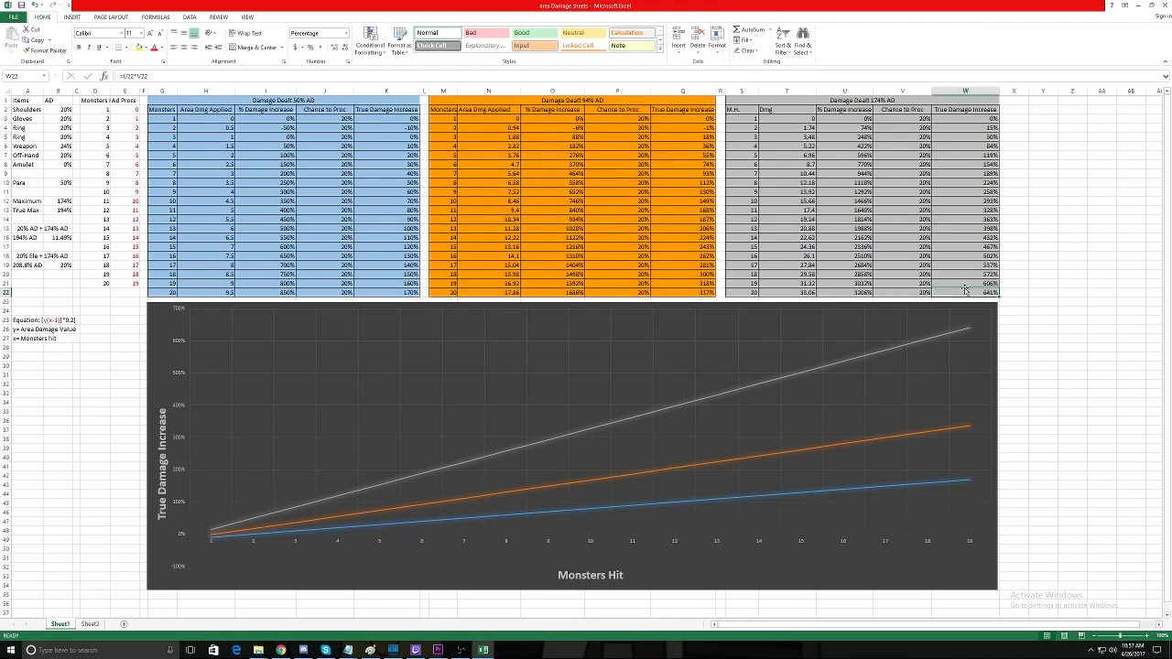
left_click(782, 120)
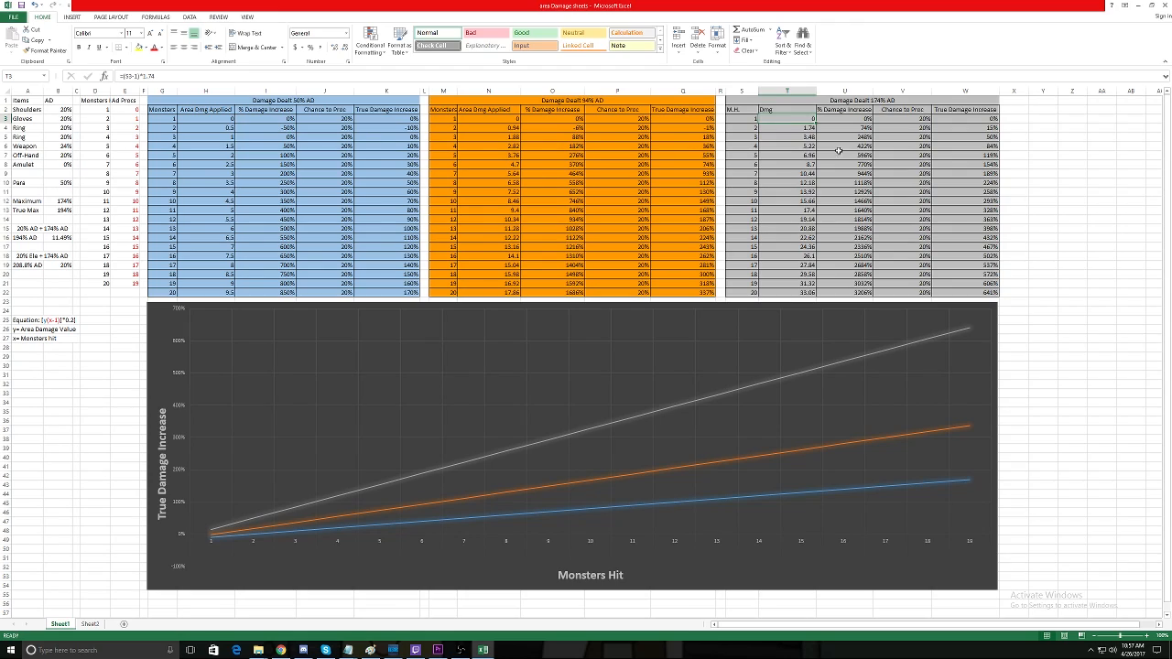
left_click(1073, 384)
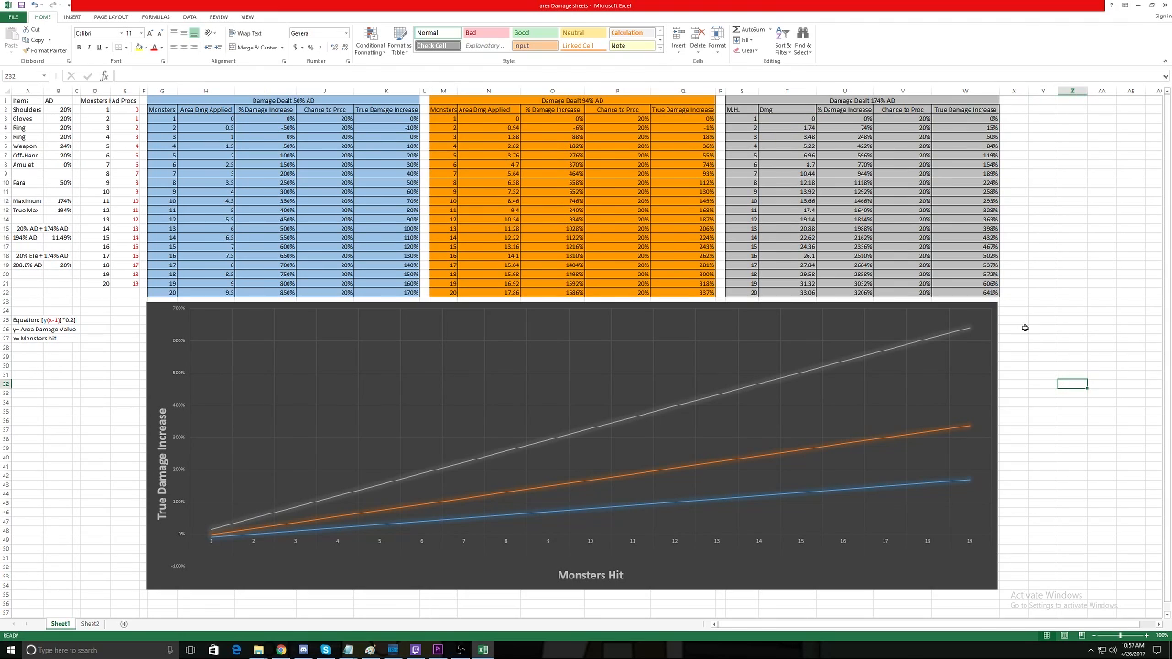